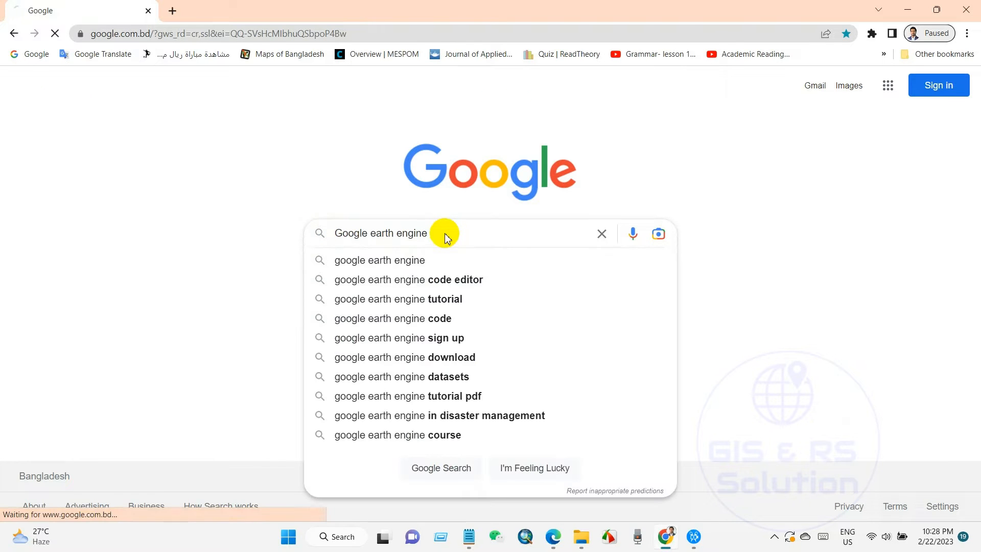
Step: Search 'Google earth engine', open earthengine.google.com, and choose Platform > Code Editor
key(Enter)
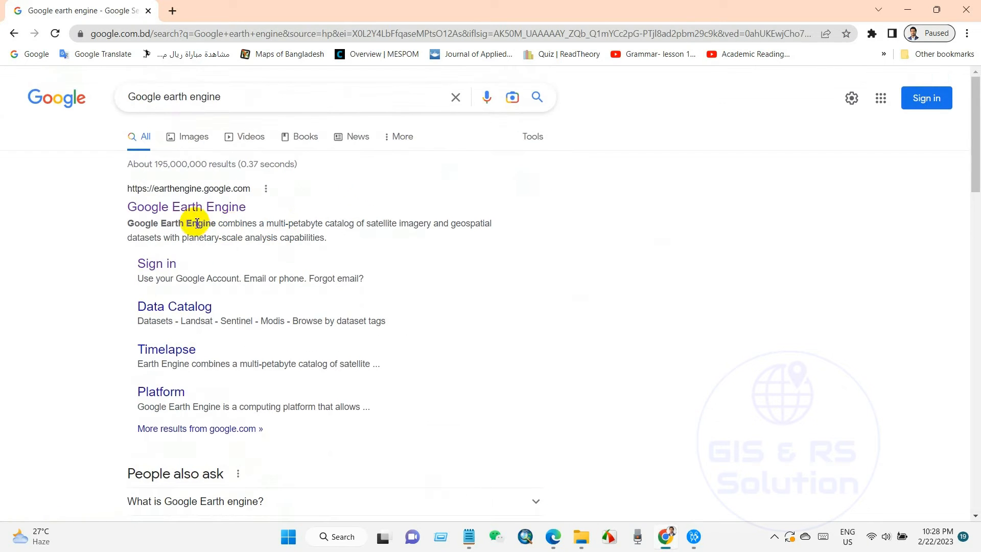
click(186, 207)
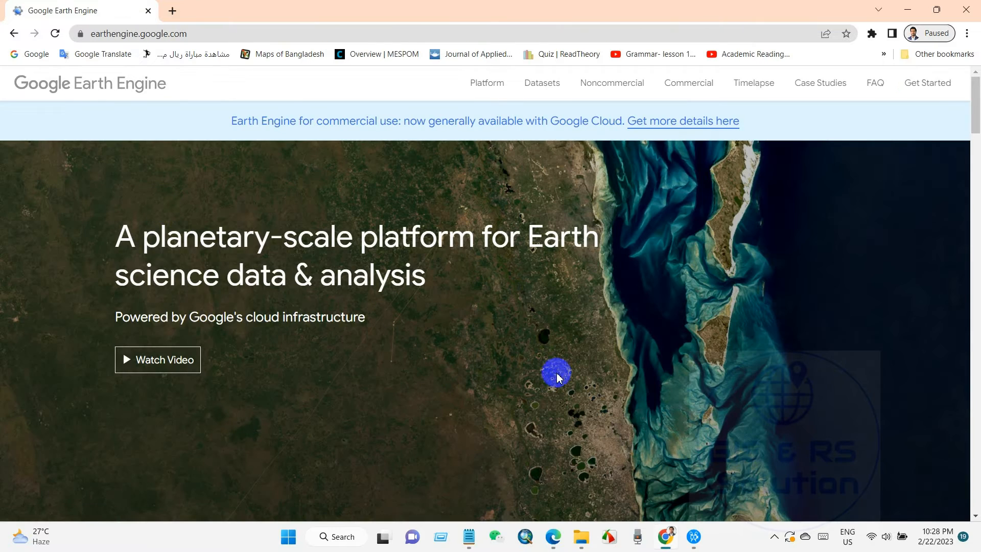
click(487, 82)
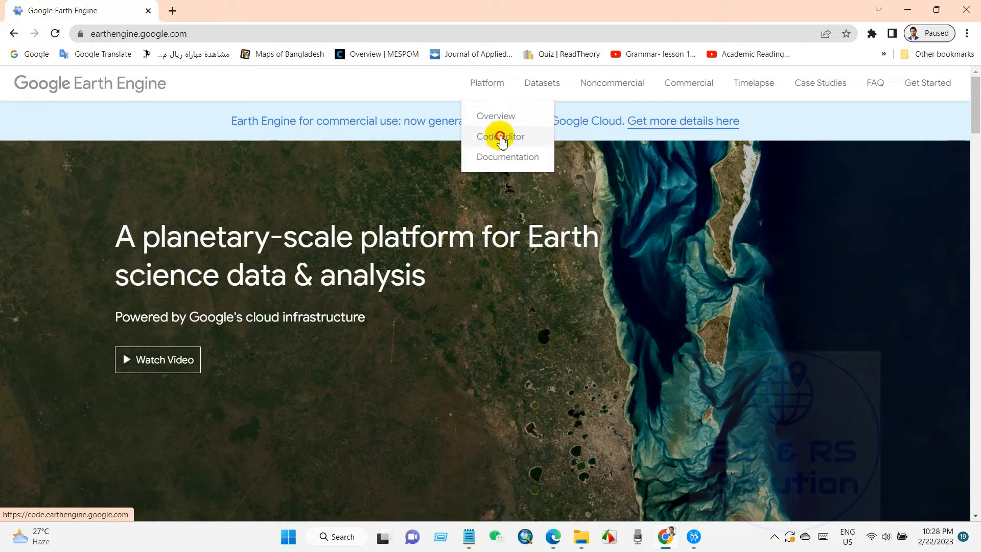
click(500, 136)
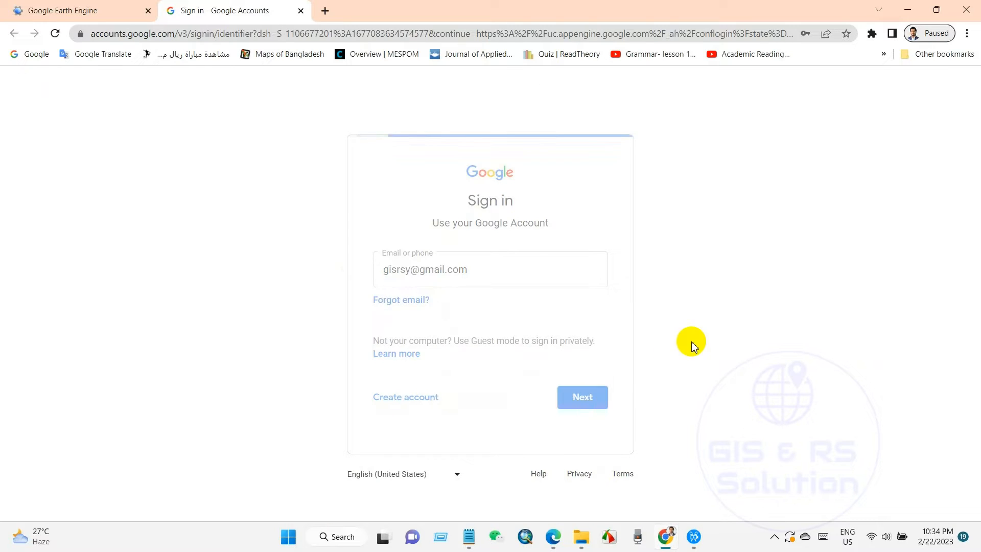
Step: Sign in with the account, then follow 'Sign up here' for noncommercial use
click(582, 398)
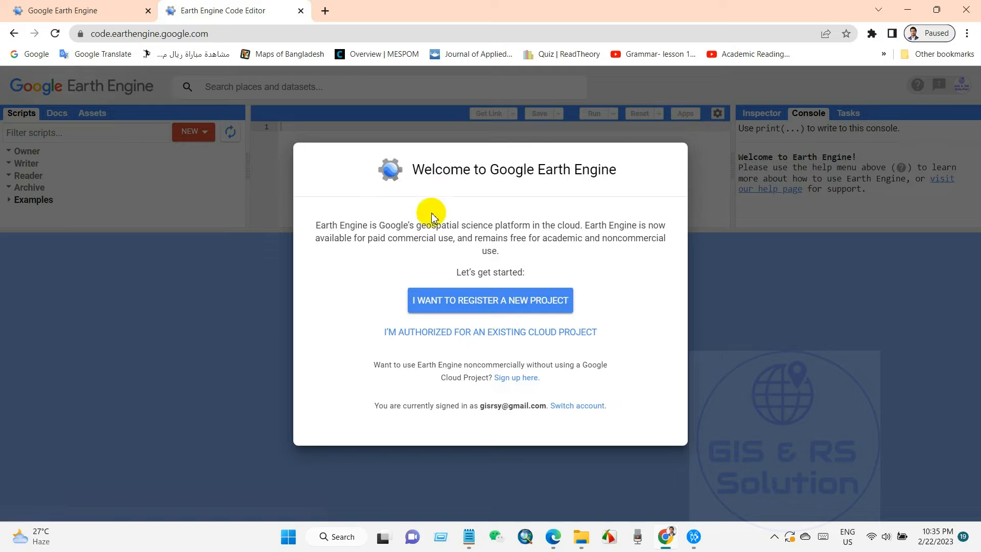
mouse_move(537, 389)
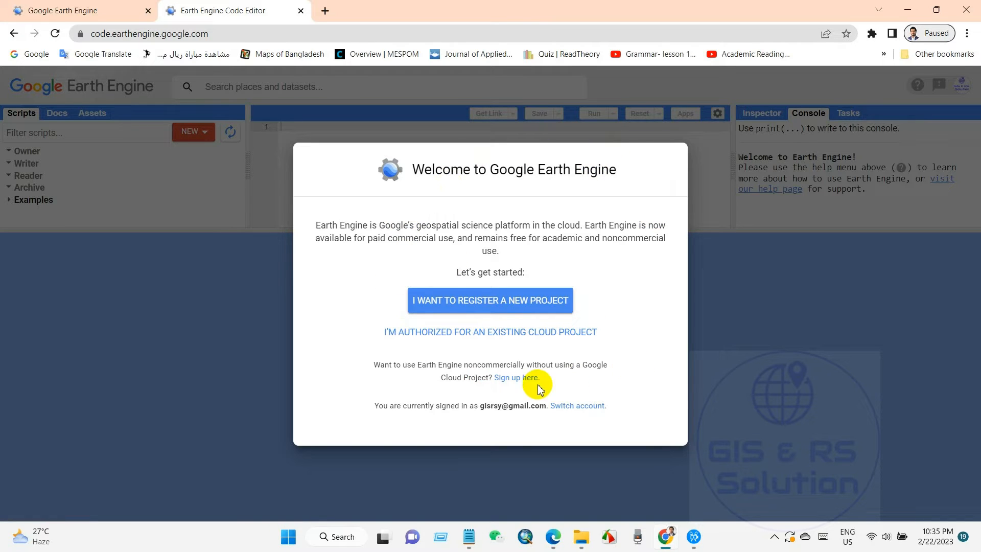
click(514, 377)
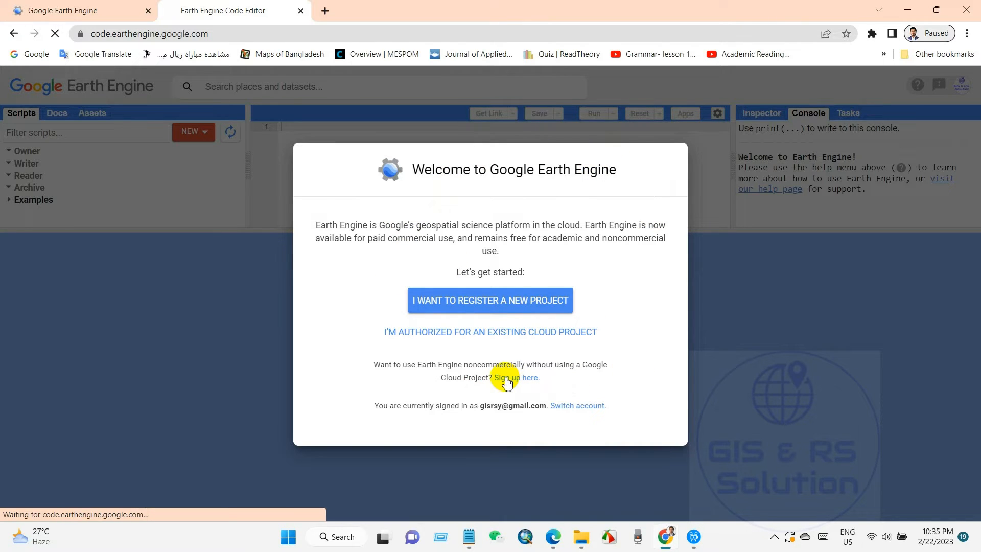
click(519, 380)
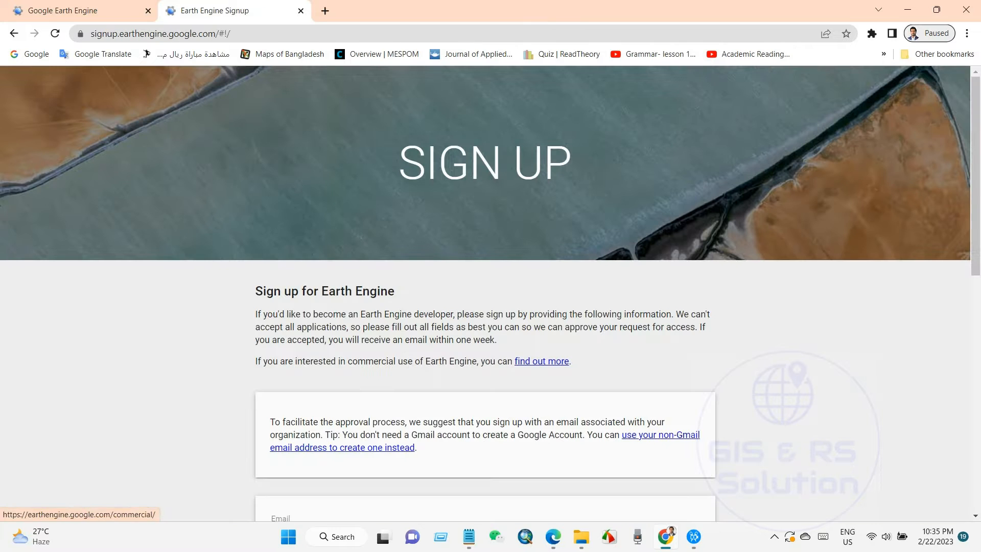
scroll(down, 3)
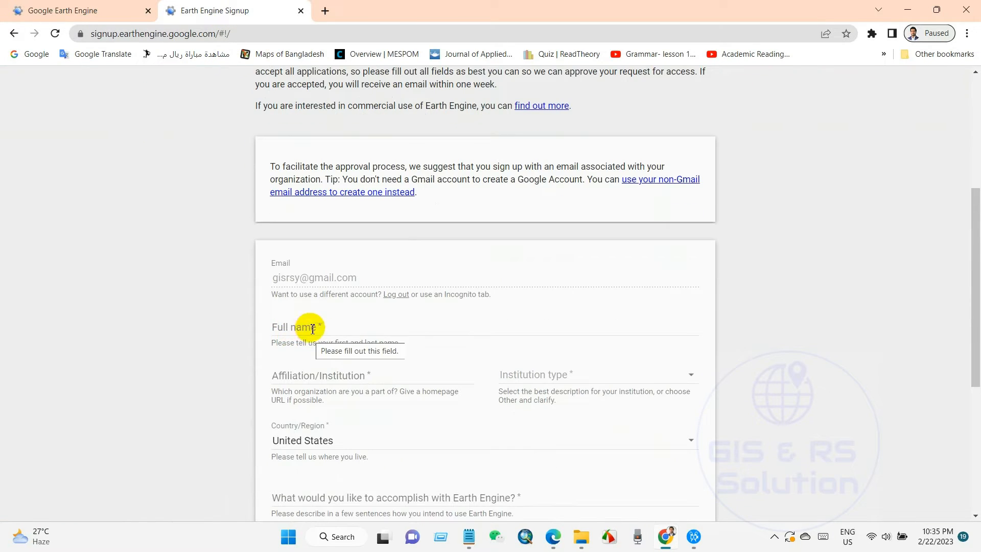
text(Akash Shafiqe)
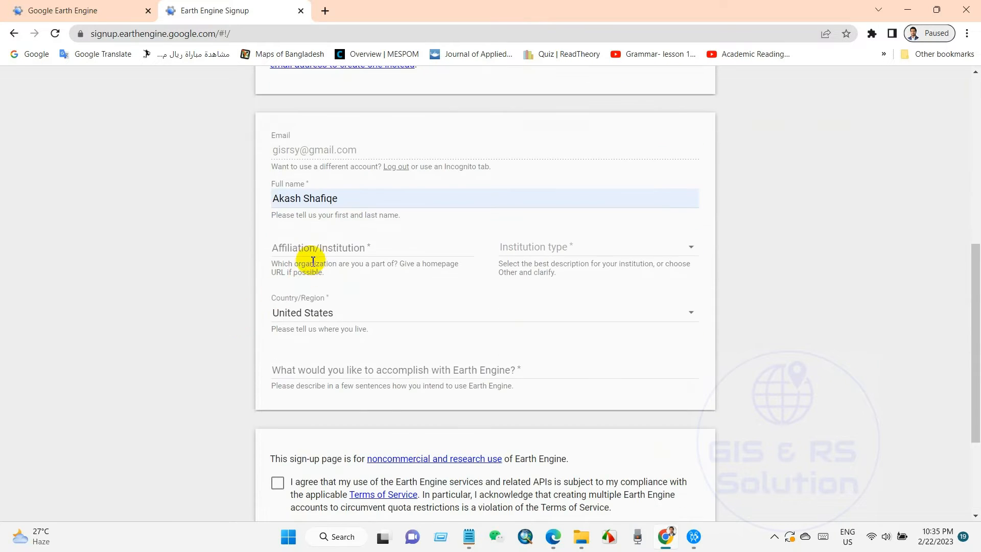
click(352, 262)
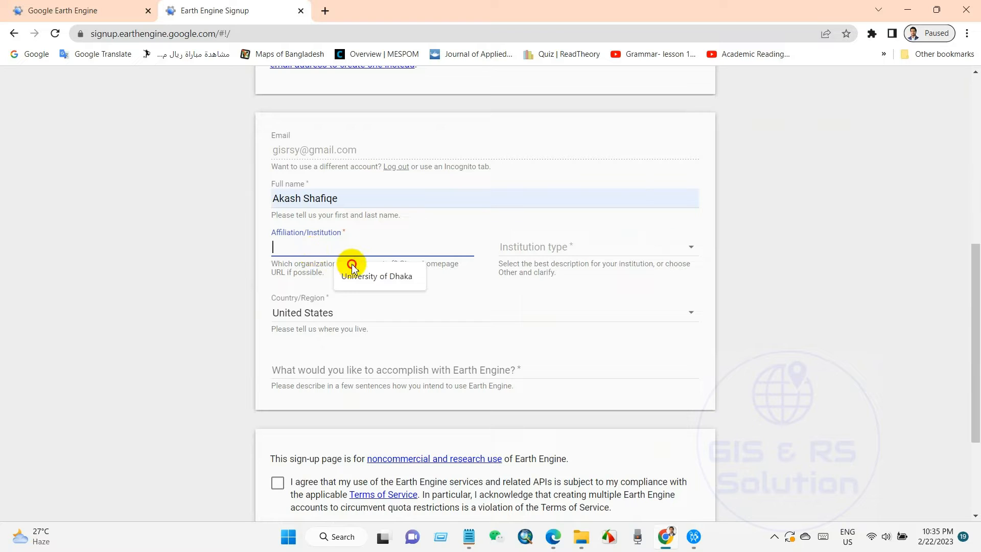
click(377, 276)
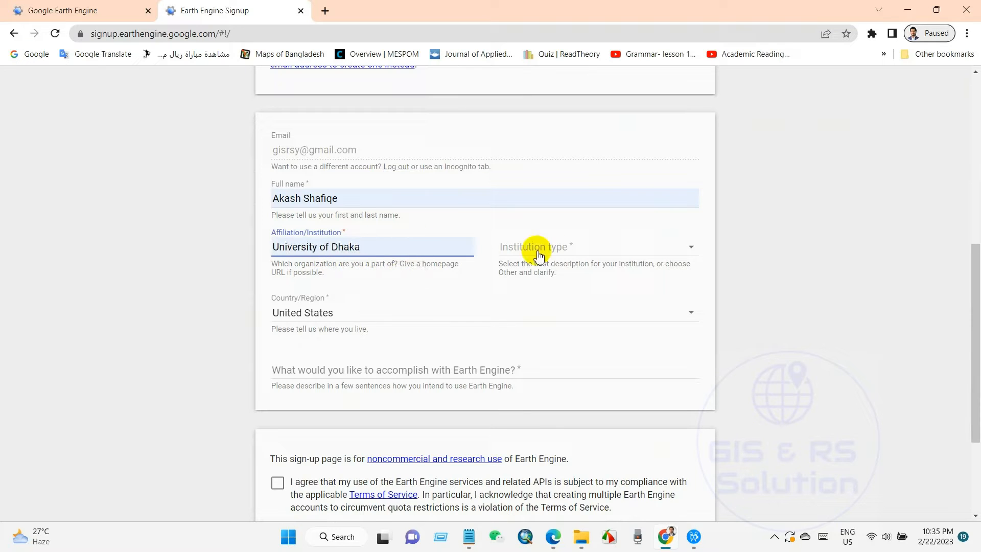
click(563, 247)
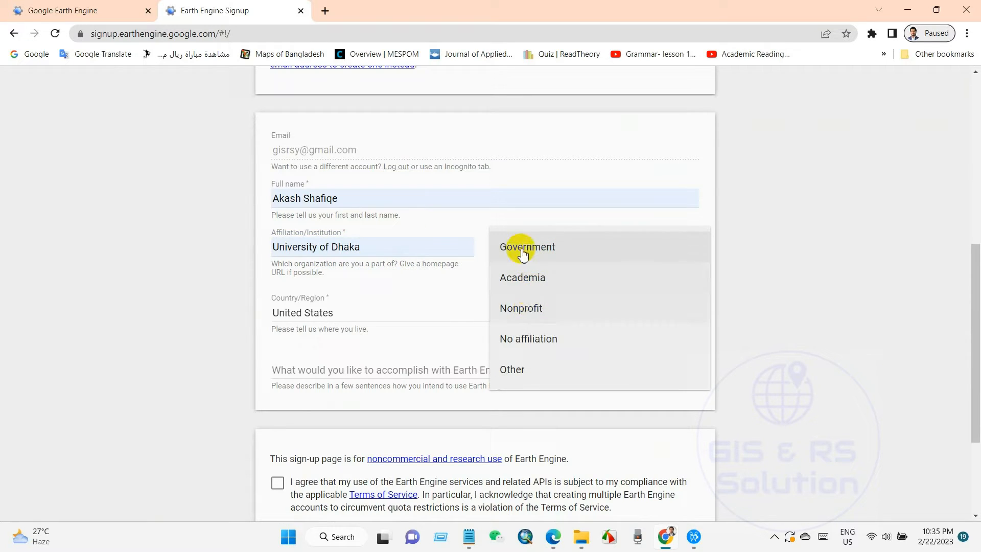
click(528, 246)
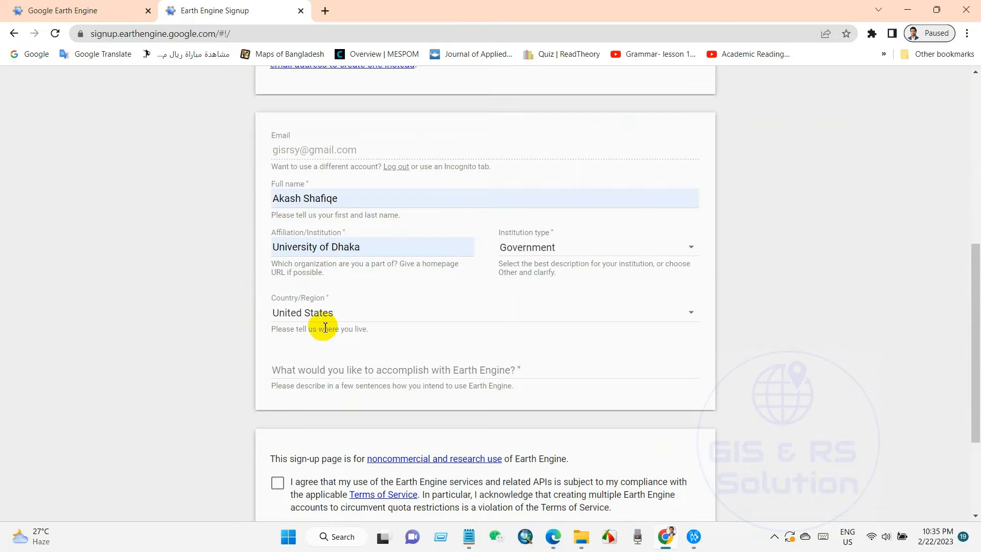
Step: Set the country to Bangladesh, pass the reCAPTCHA, and submit the application
click(318, 312)
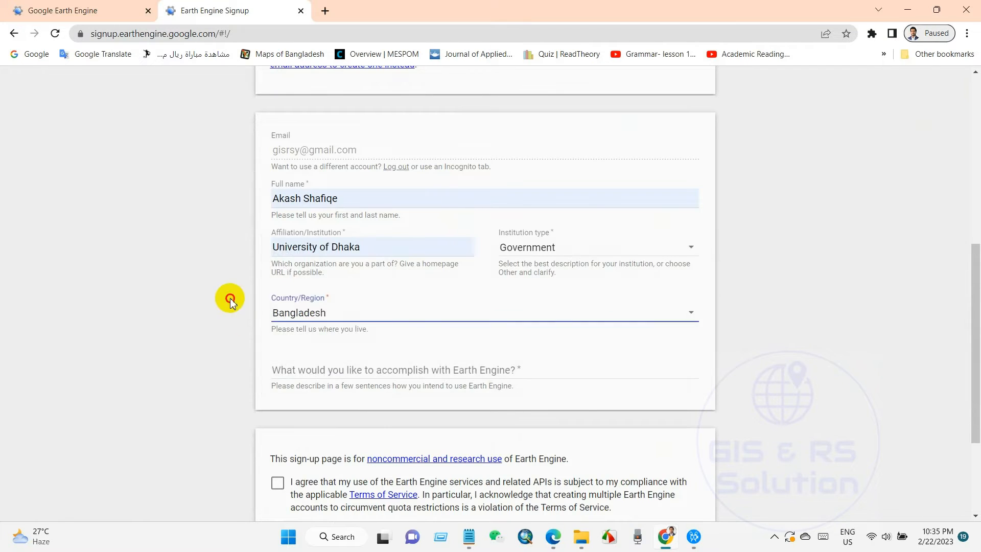
click(438, 370)
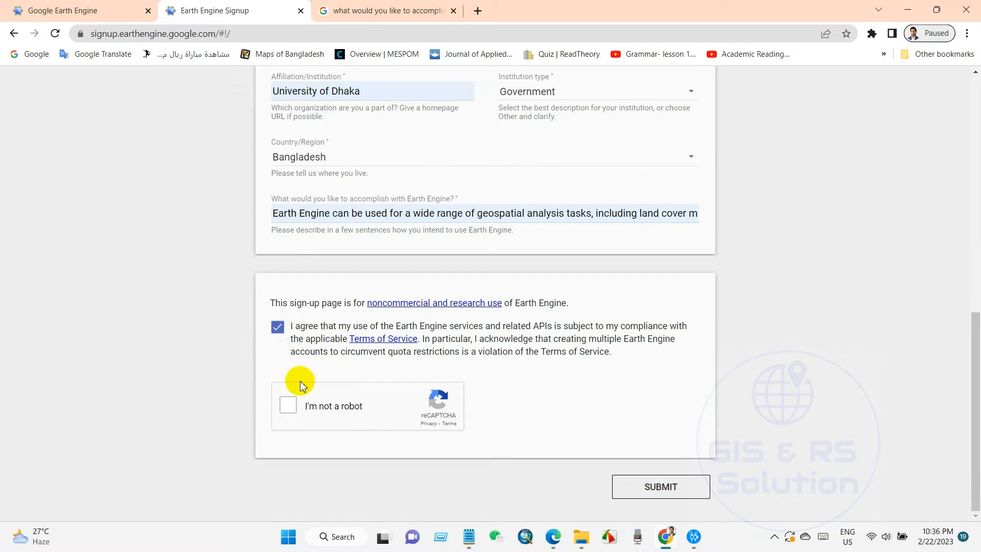
click(287, 406)
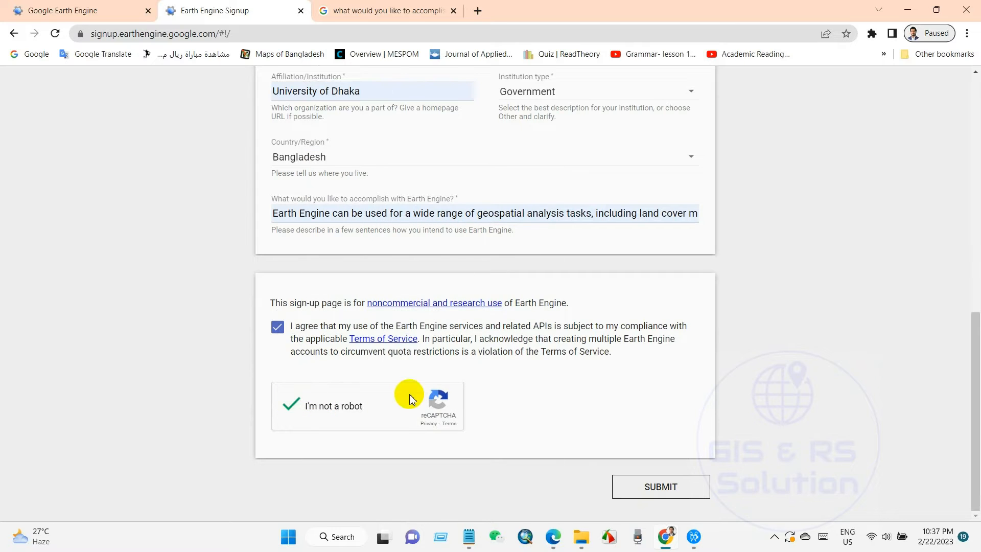
mouse_move(502, 351)
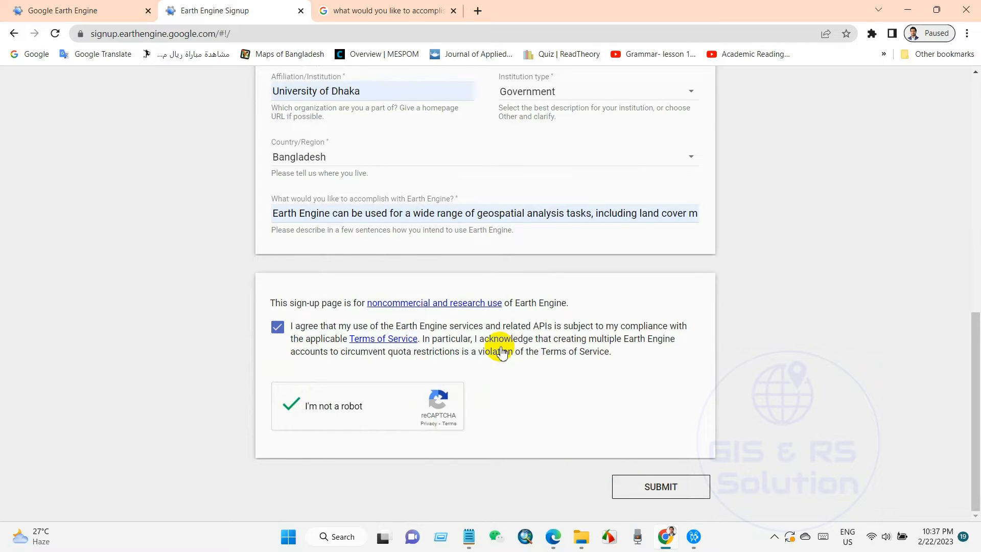
click(661, 486)
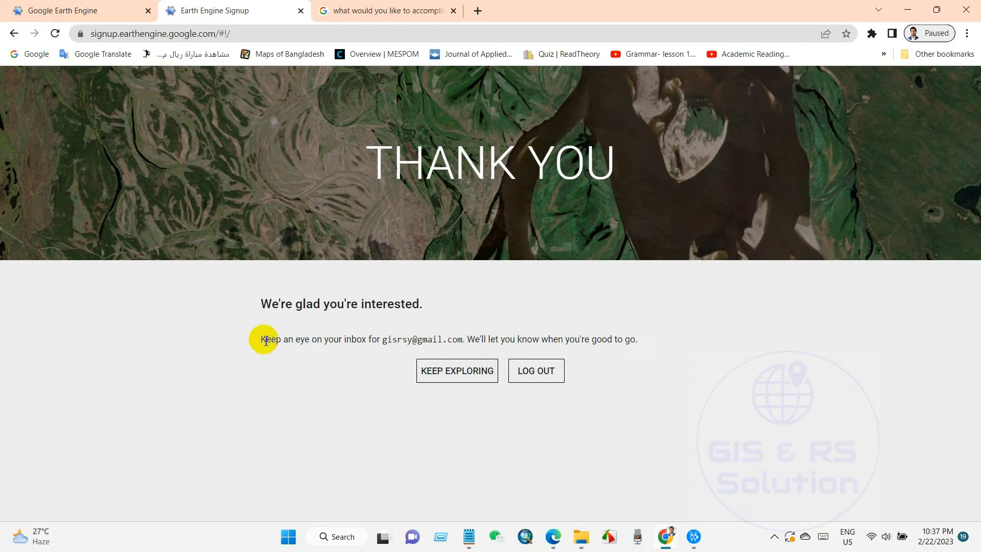
Step: Highlight the Thank You message, then switch to the Gmail tab for the welcome email
drag(262, 338, 513, 339)
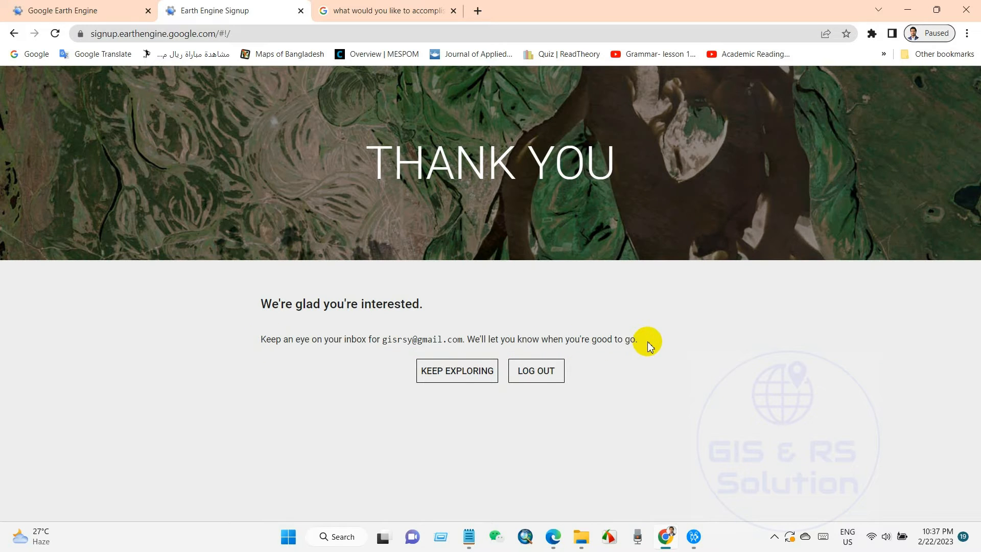
click(388, 10)
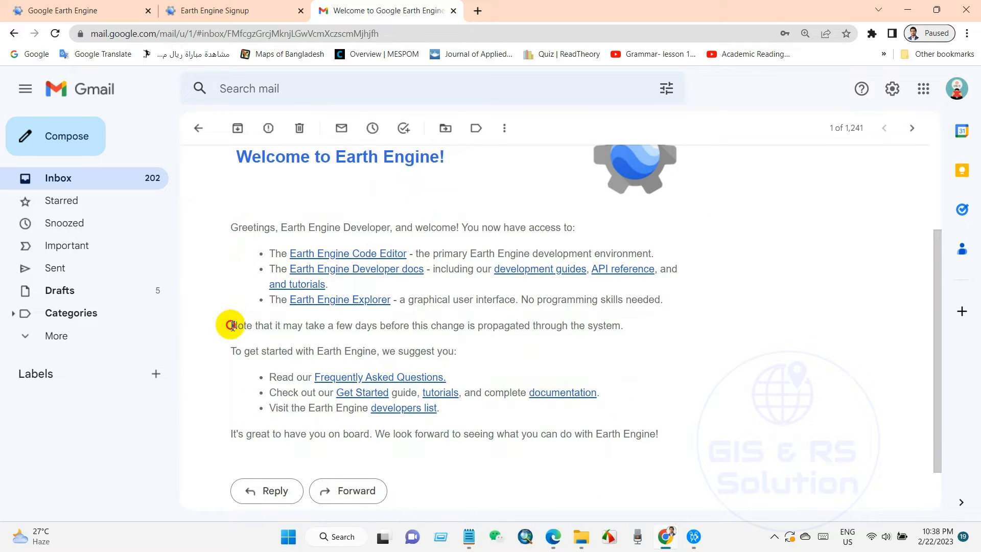
Step: Highlight the email's note that access may take a few days to propagate
drag(232, 326, 574, 325)
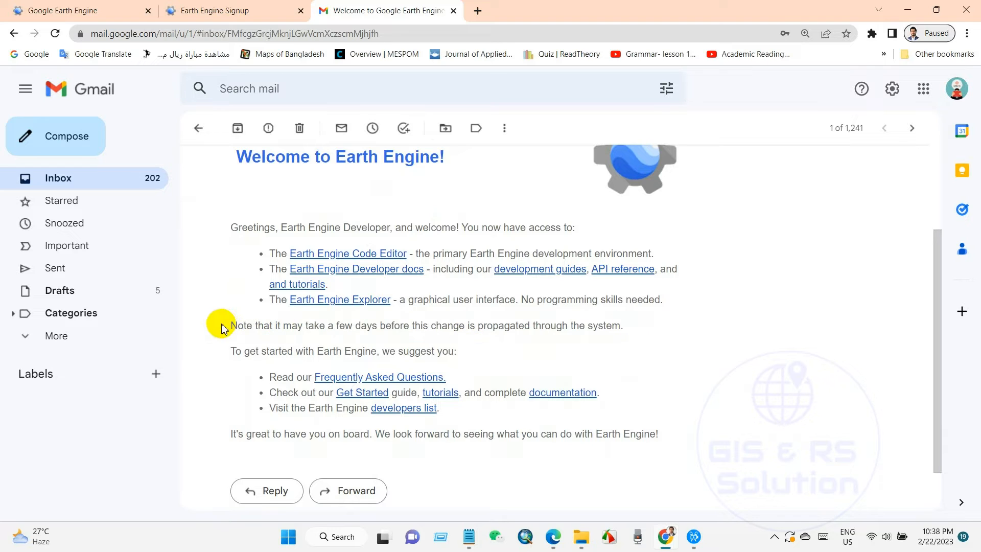
mouse_move(638, 332)
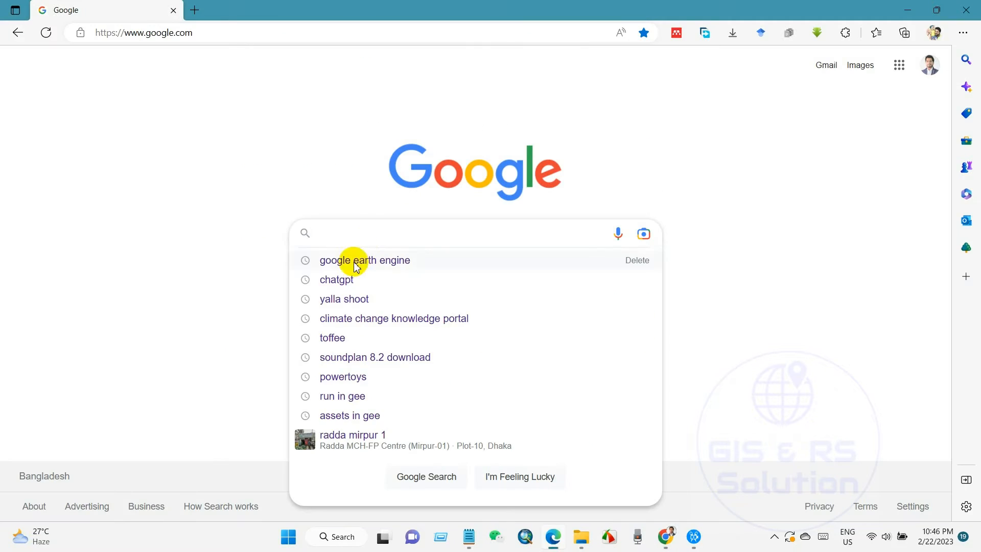
Step: Pick the 'google earth engine' history suggestion and open the Google Earth Engine result
click(364, 260)
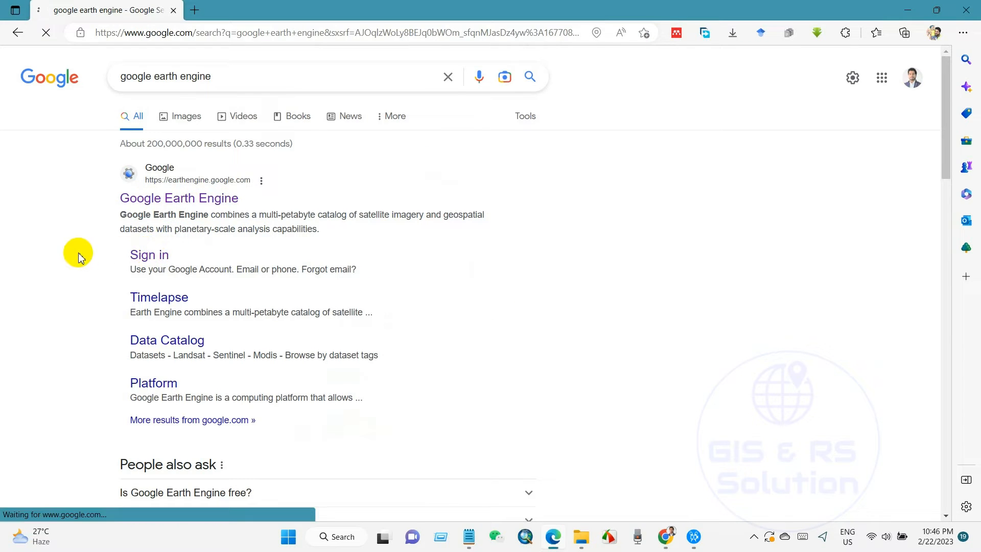
click(179, 197)
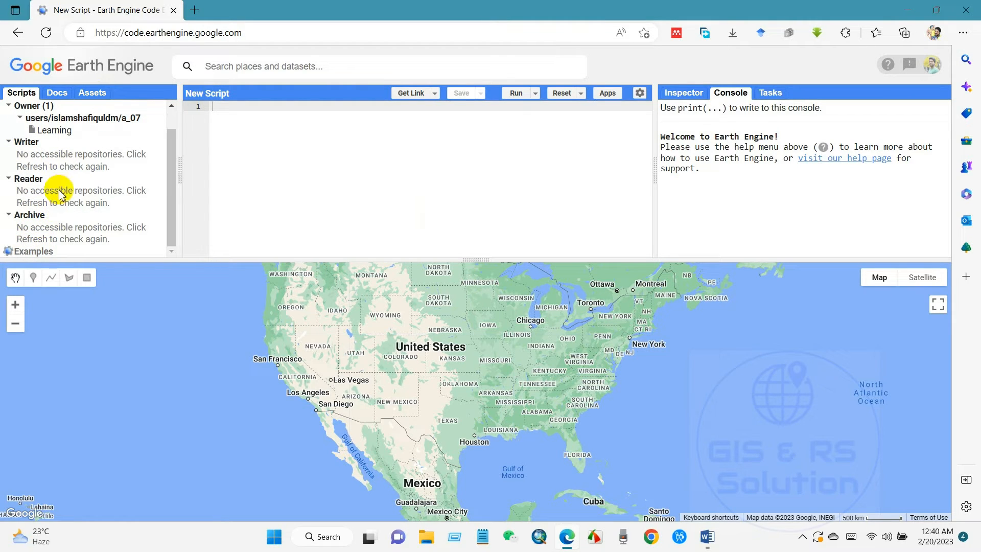
Step: Scroll through the Examples script categories and bring up the Docs API method list
scroll(down, 3)
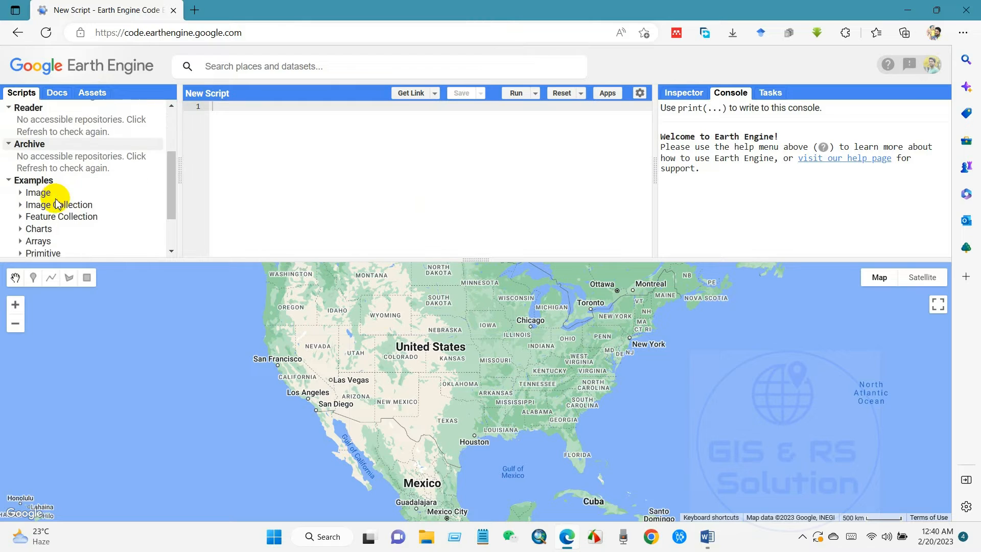
scroll(down, 3)
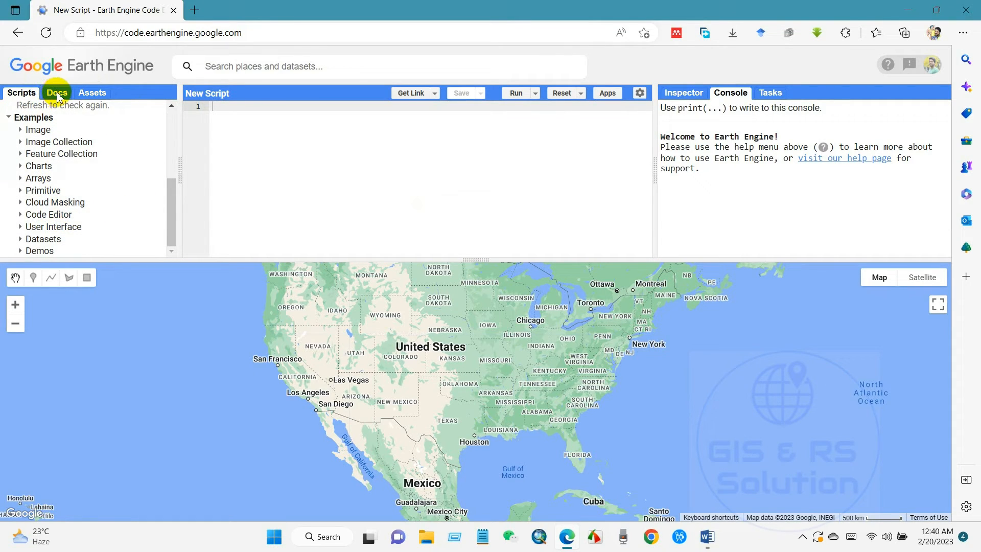
click(56, 93)
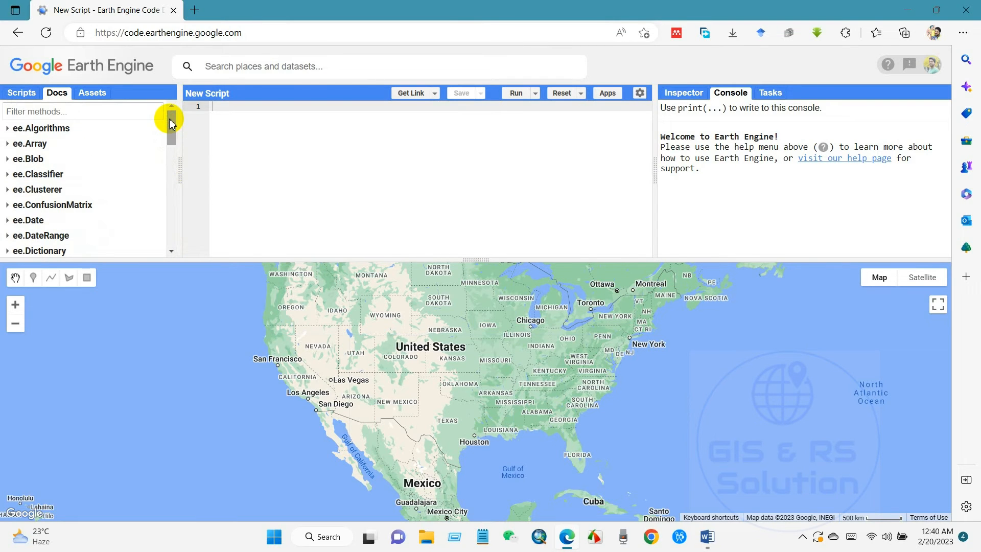
mouse_move(85, 253)
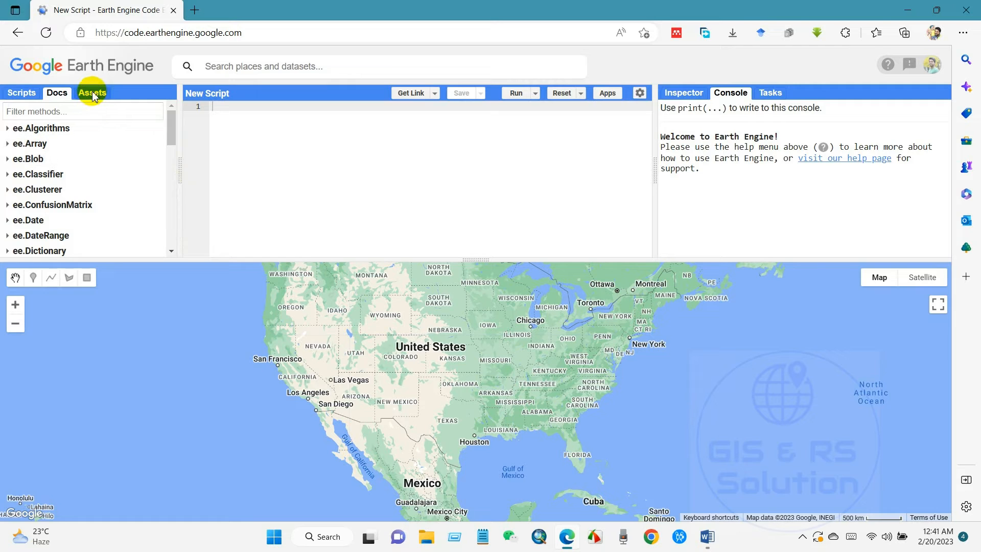
Step: Switch to the Assets tab to view the legacy Sylhet_city asset
click(93, 93)
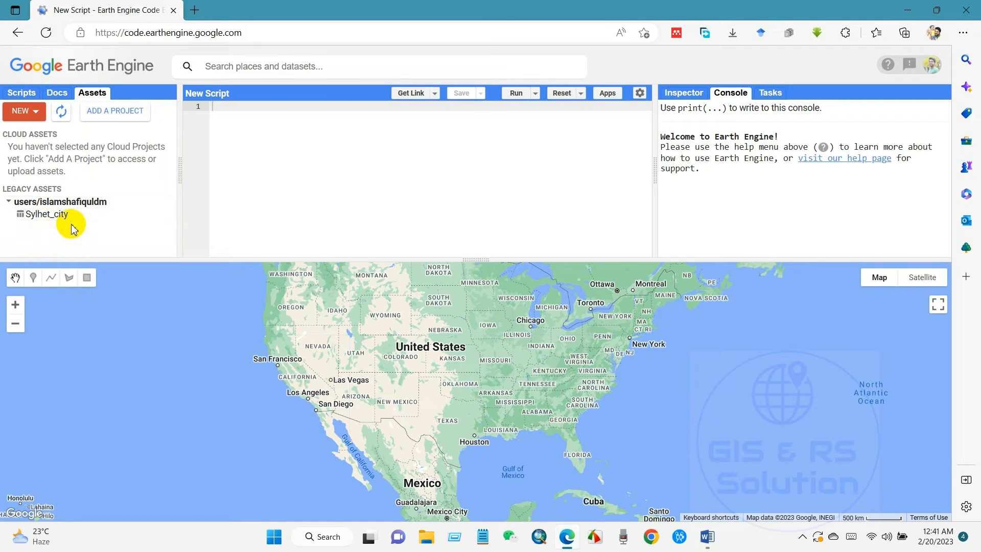
mouse_move(61, 229)
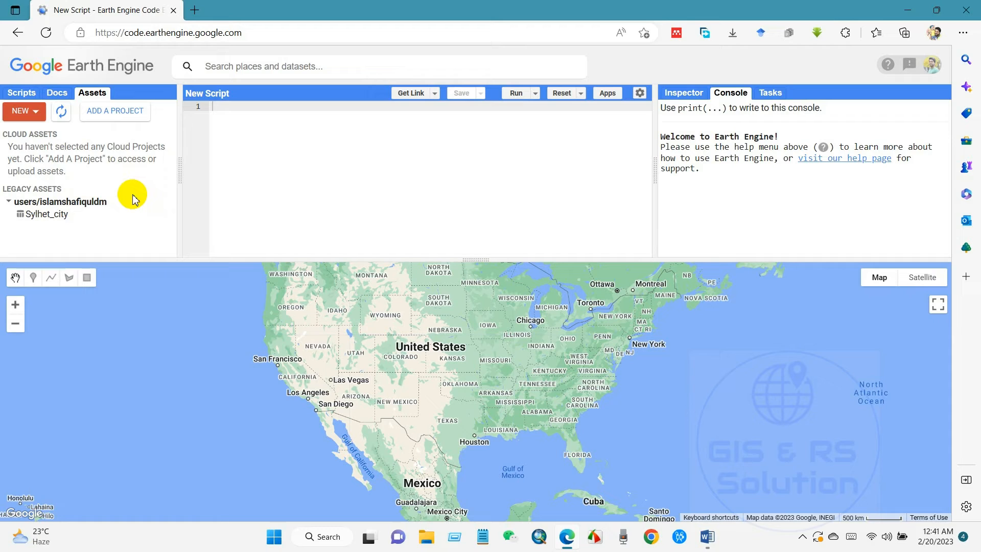
mouse_move(148, 207)
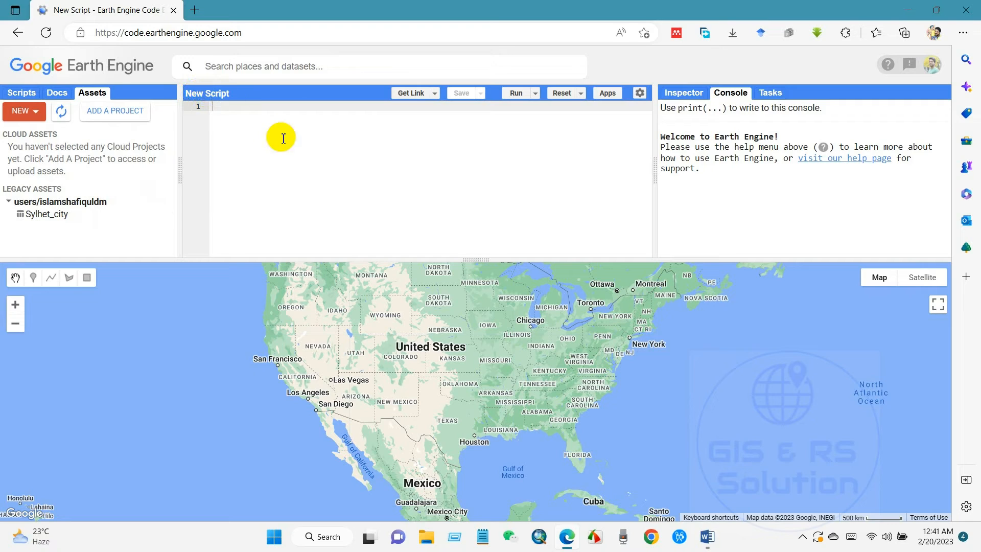
mouse_move(409, 179)
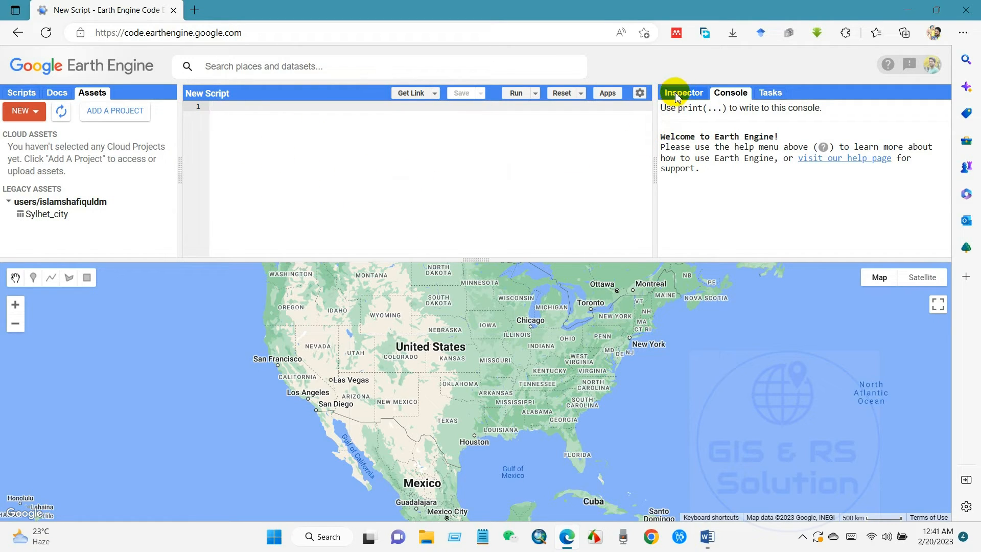
Step: Activate the Inspector and click a central-US map point to read coordinates, zoom and scale
click(684, 93)
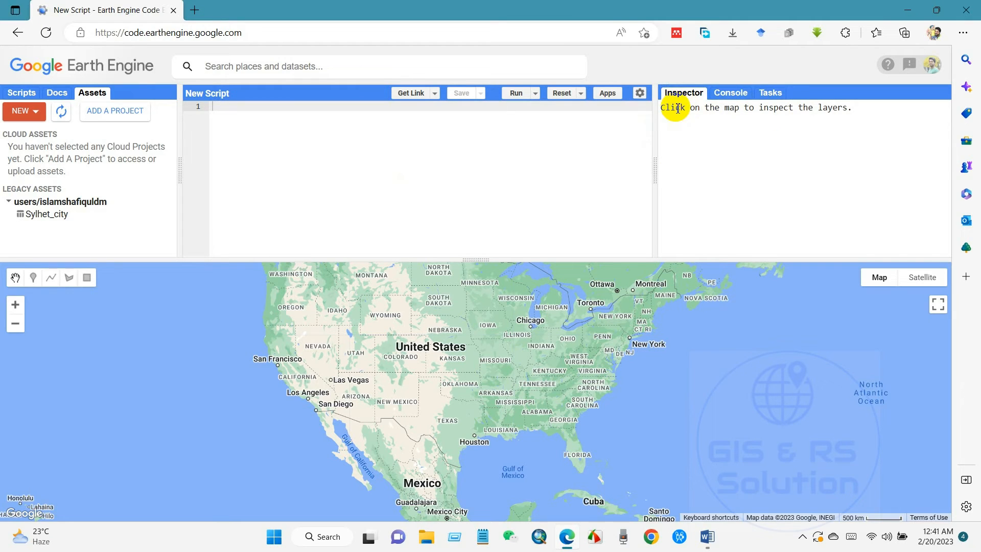
mouse_move(722, 177)
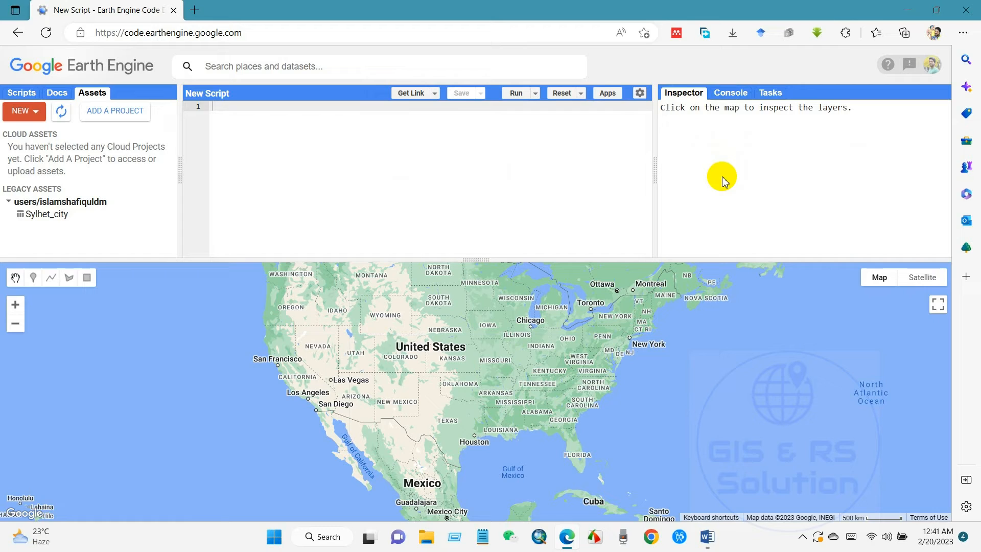
mouse_move(725, 150)
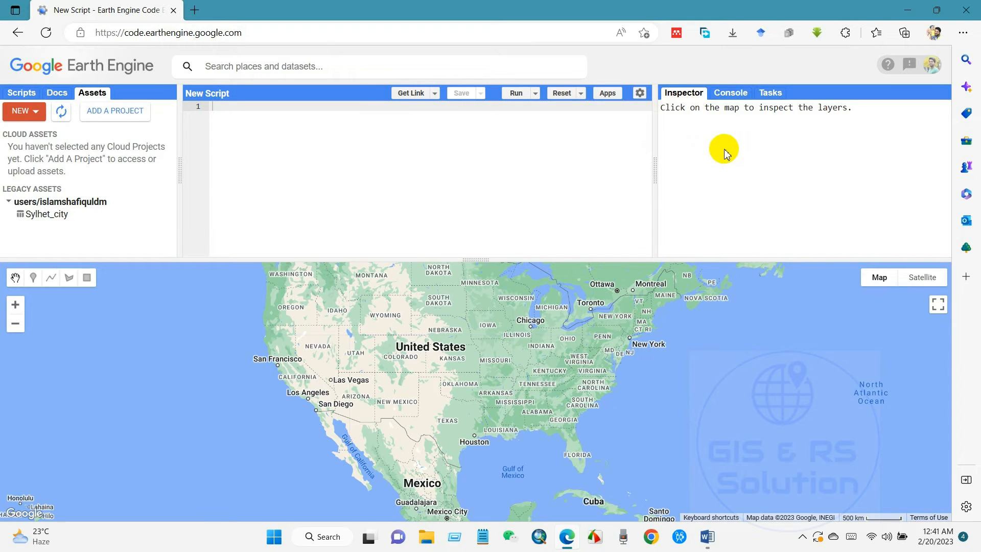
mouse_move(708, 152)
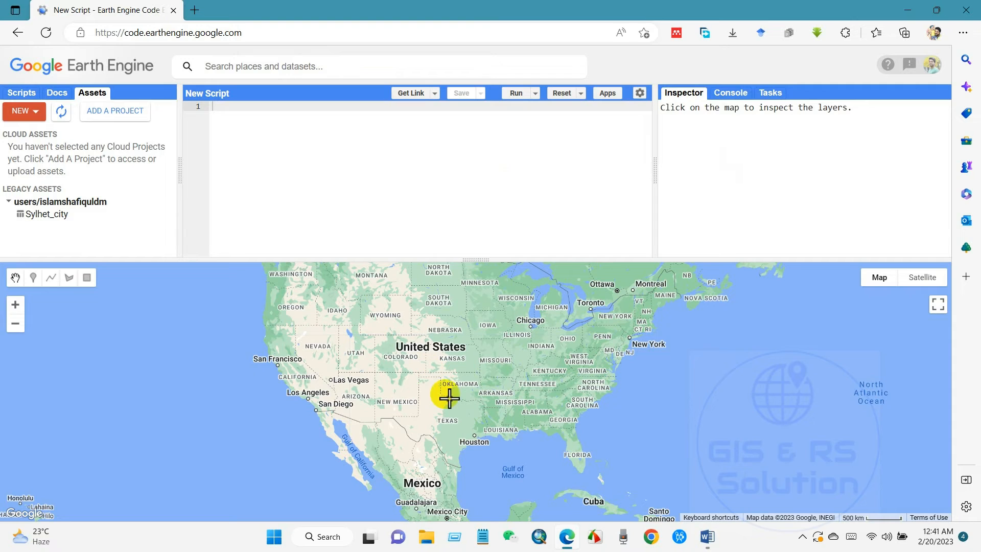
click(449, 399)
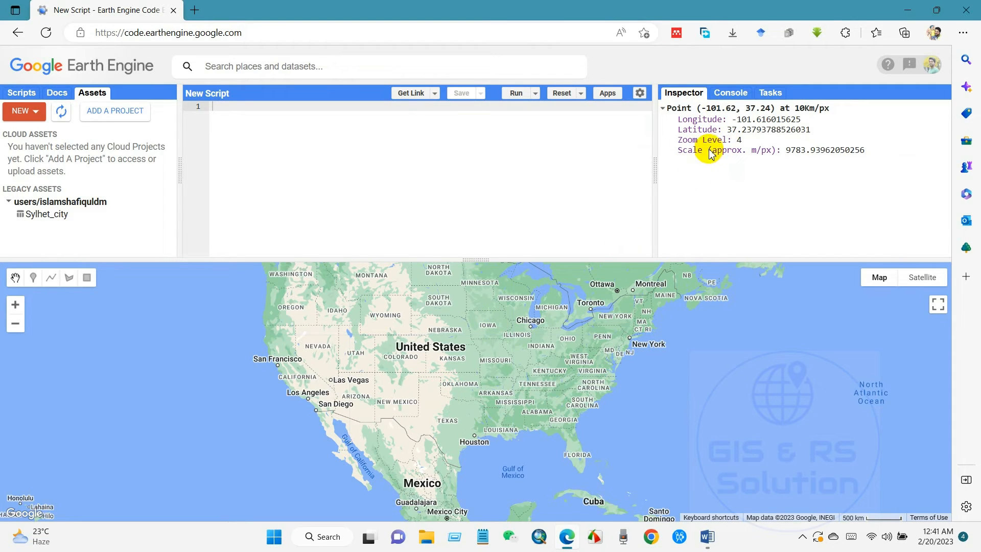
mouse_move(702, 152)
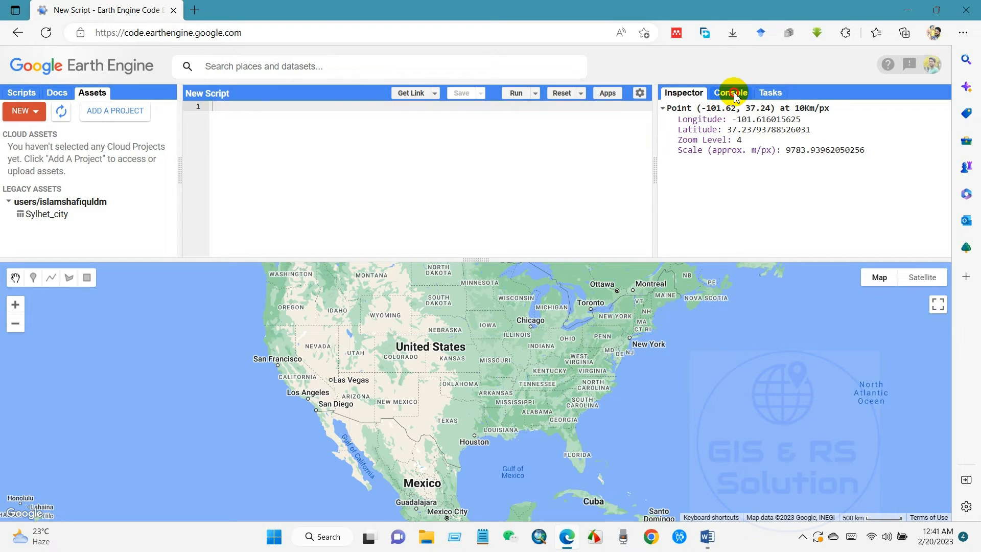
Step: Switch to the Console tab to show the Welcome to Earth Engine message
click(731, 92)
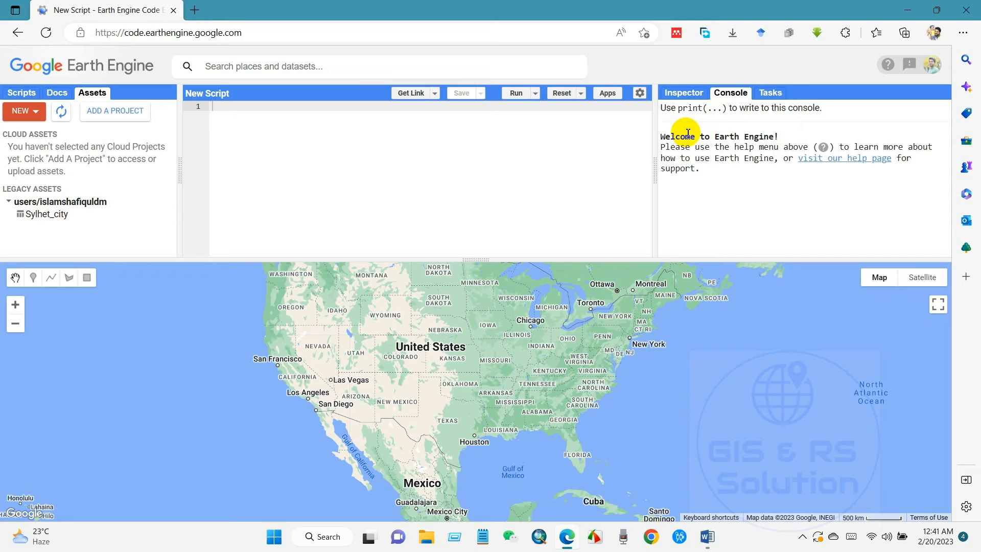
mouse_move(752, 153)
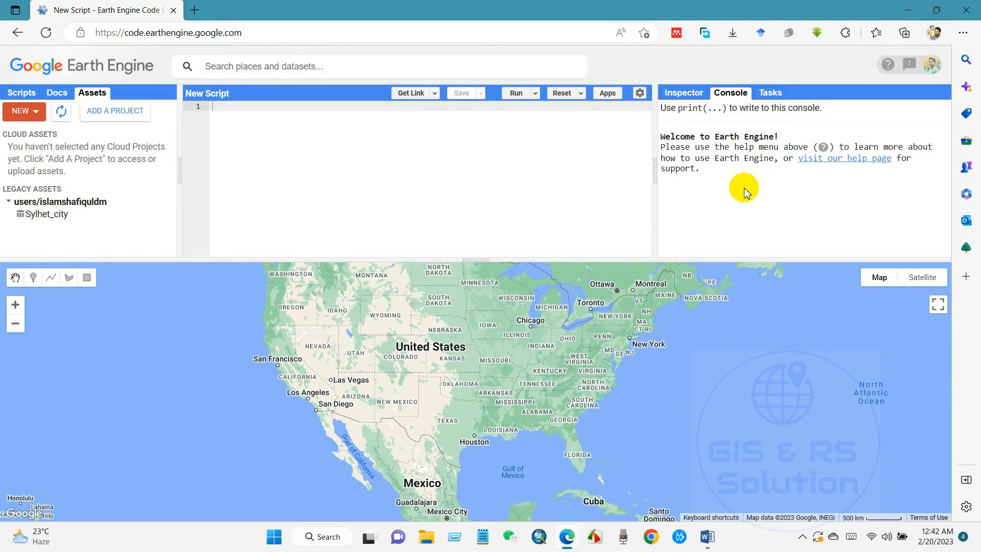
mouse_move(764, 179)
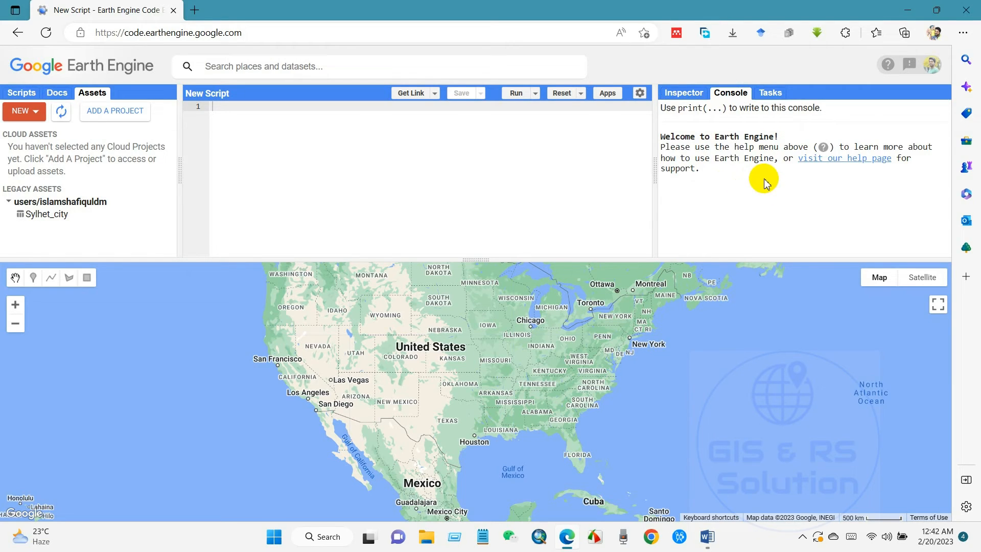
mouse_move(777, 95)
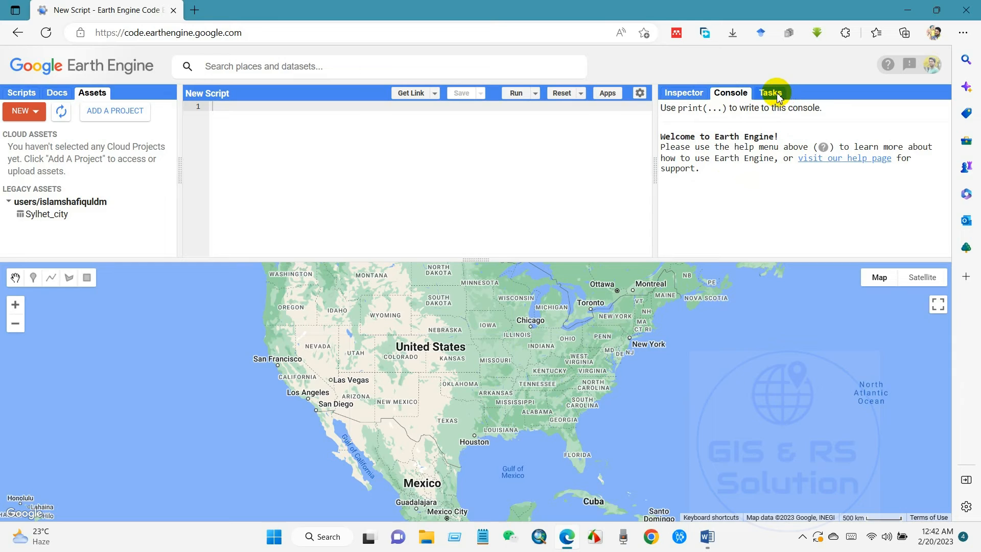
Step: Switch the right panel to Tasks, which reports no tasks loaded from the server
click(771, 93)
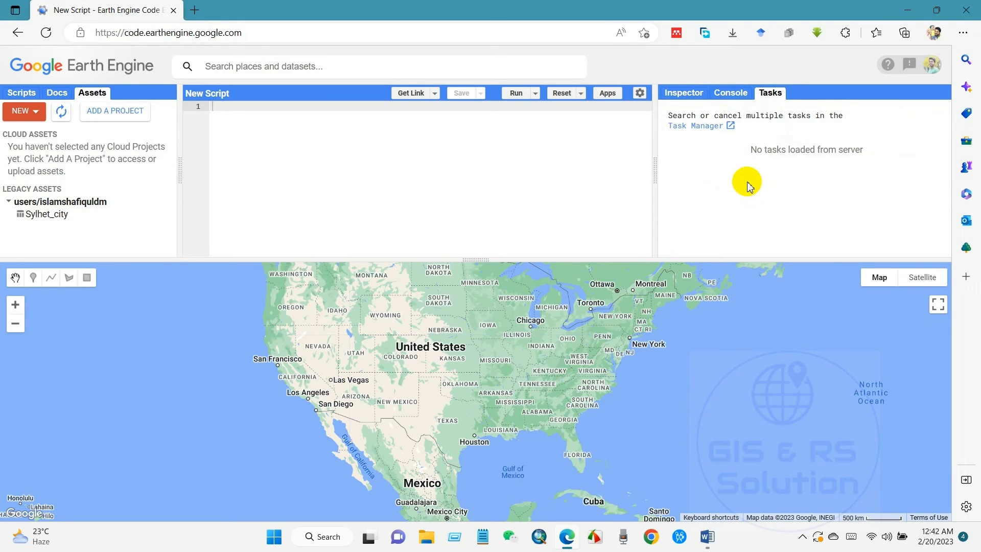
mouse_move(759, 203)
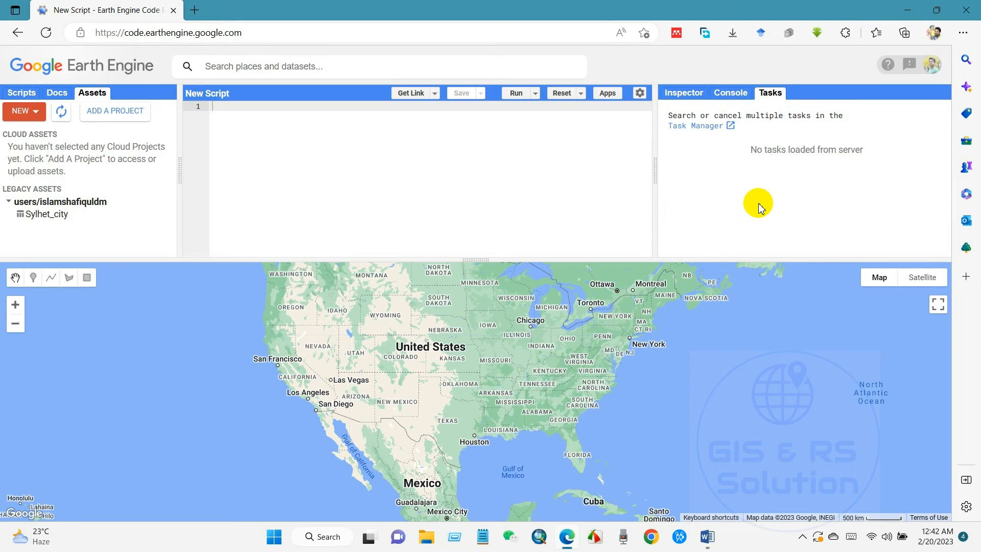
mouse_move(516, 93)
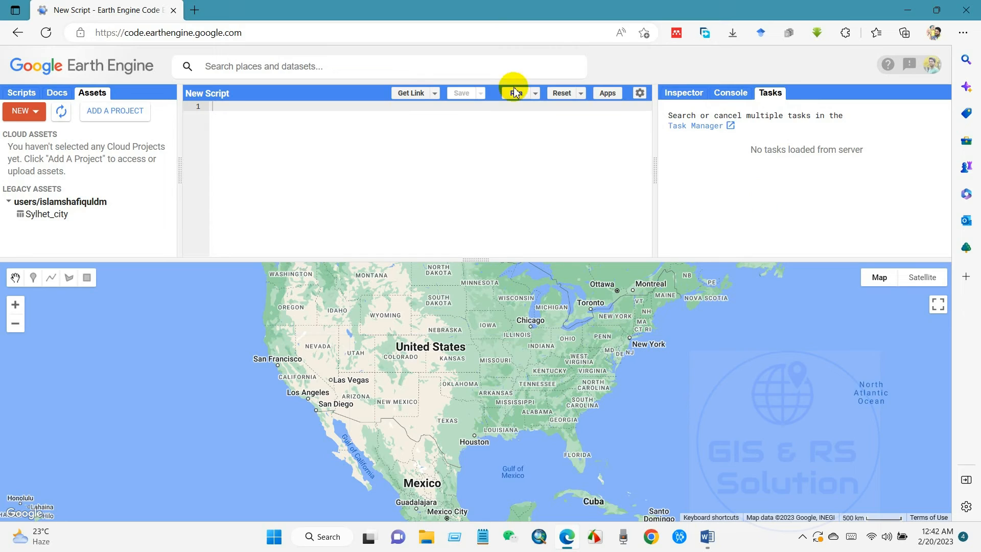
mouse_move(516, 93)
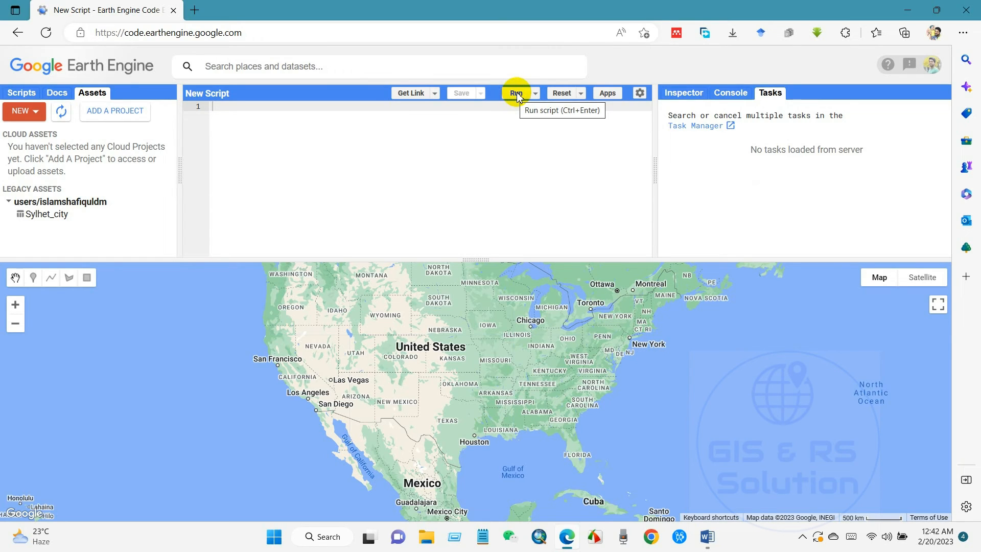
mouse_move(533, 96)
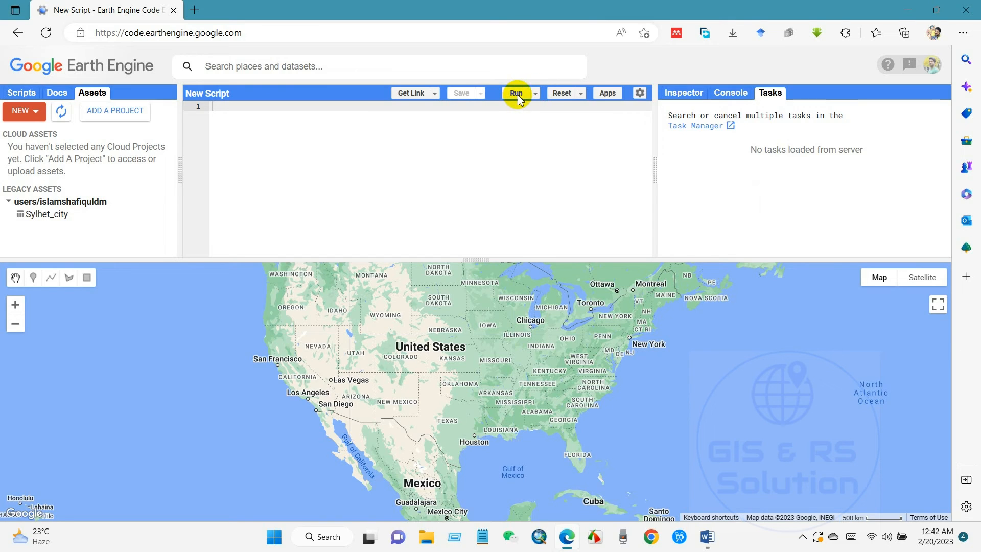
mouse_move(522, 144)
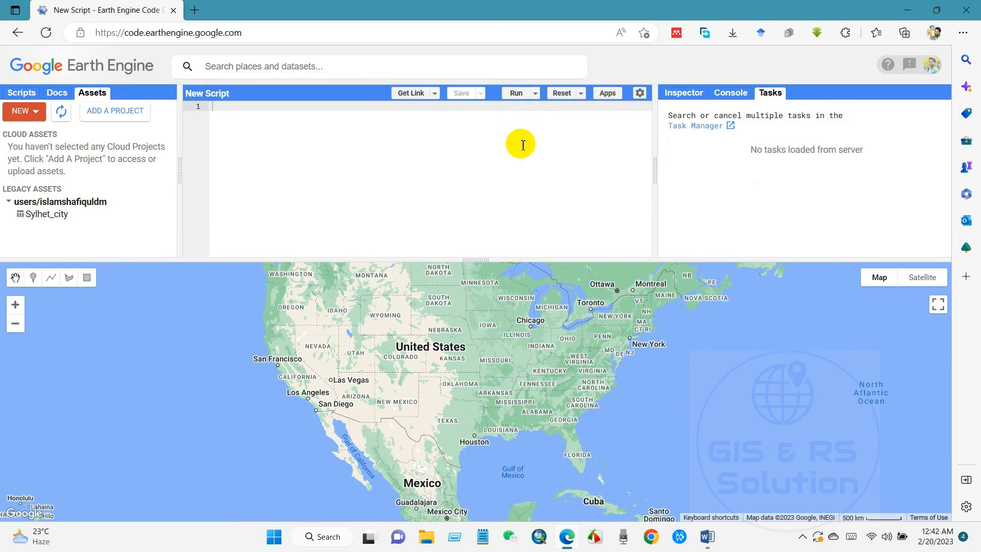